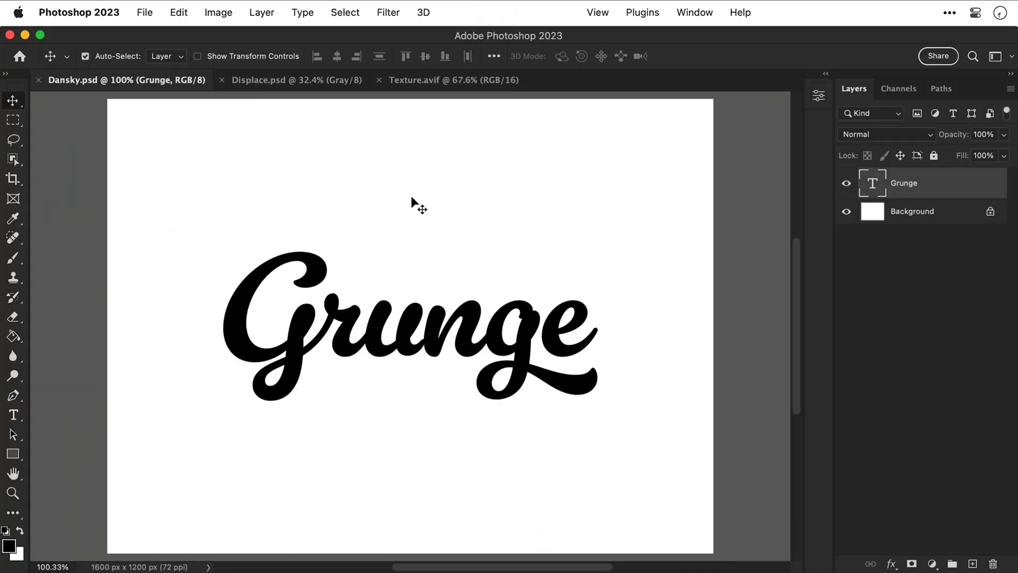
- Browse the grunge textures, then close the Displace.psd map to return to Dansky.psd
{"action": "left_click", "coordinate": [296, 80]}
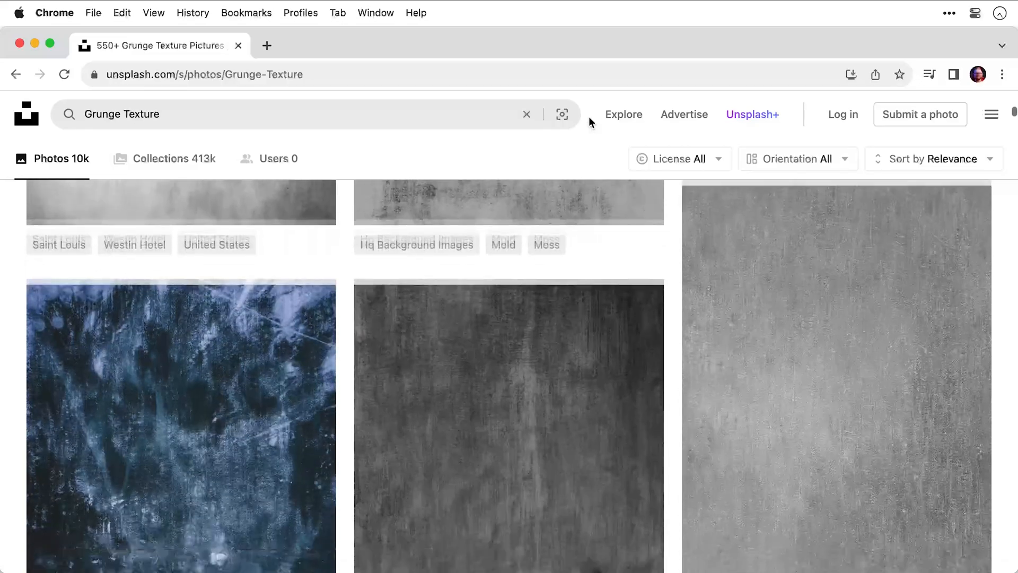
{"action": "scroll", "scroll_direction": "down", "scroll_amount": 3}
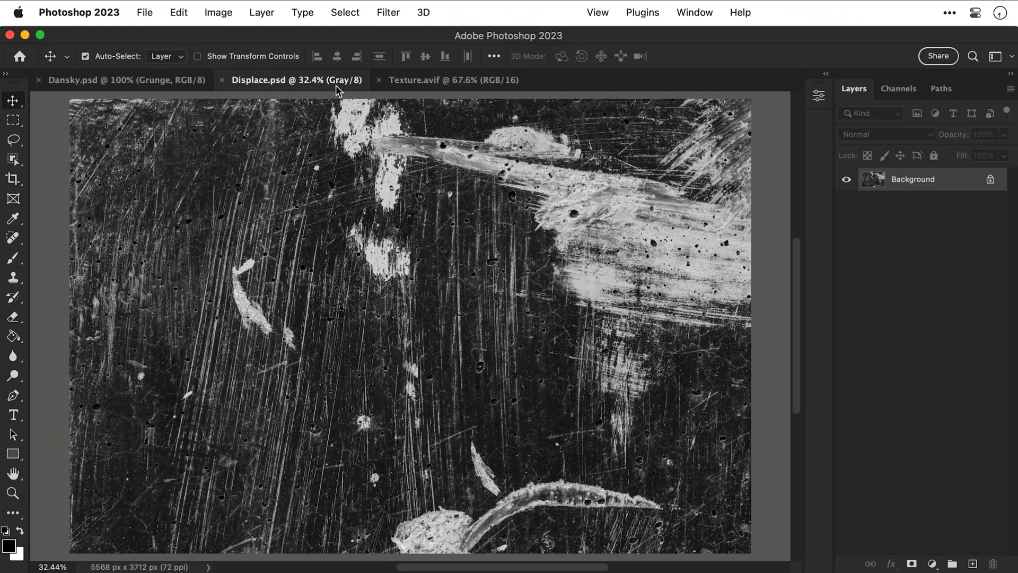
{"action": "left_click", "coordinate": [217, 11]}
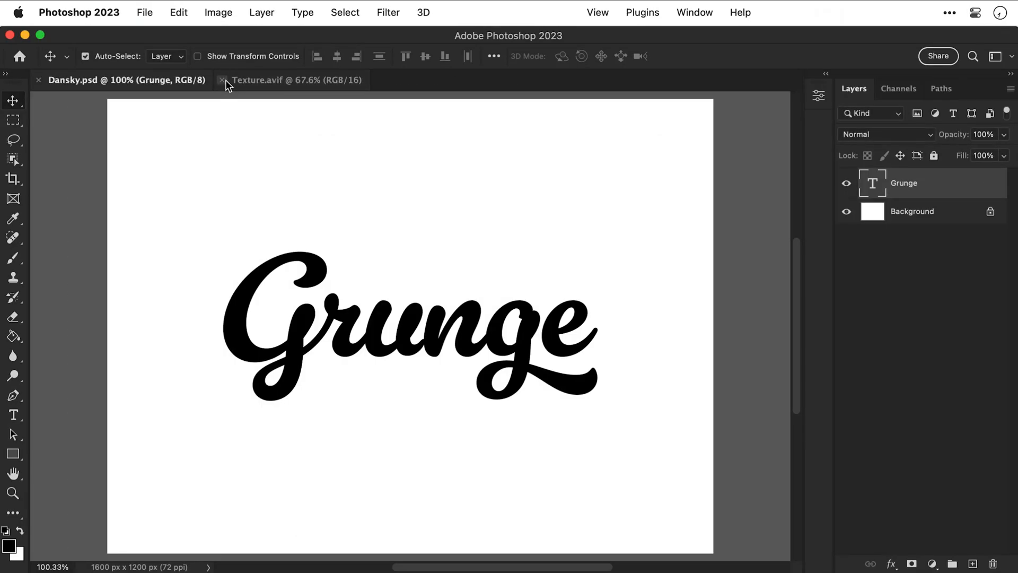
- Convert the Grunge text layer to a smart object via the layer's context menu
{"action": "left_click", "coordinate": [296, 79]}
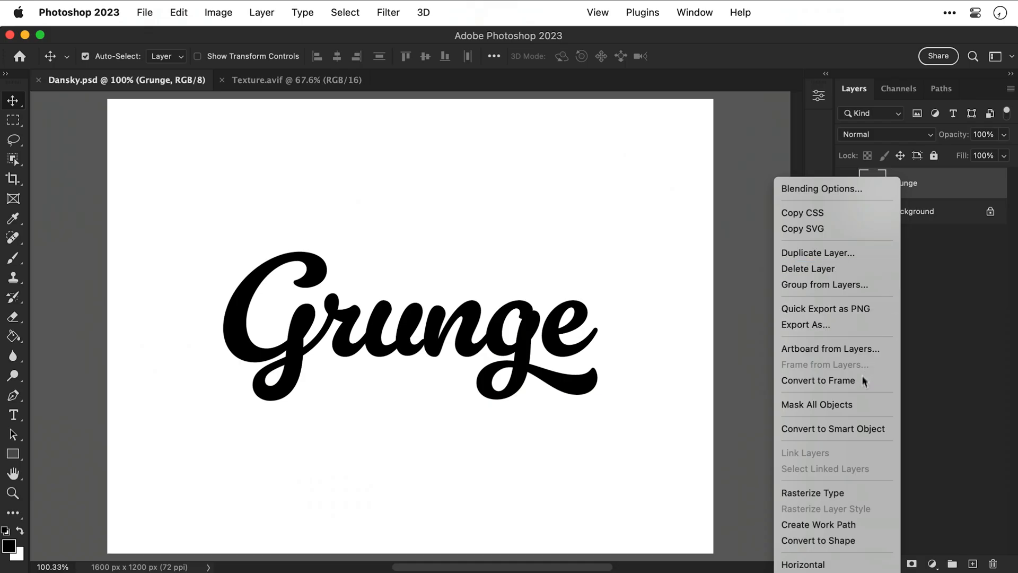
{"action": "left_click", "coordinate": [834, 428]}
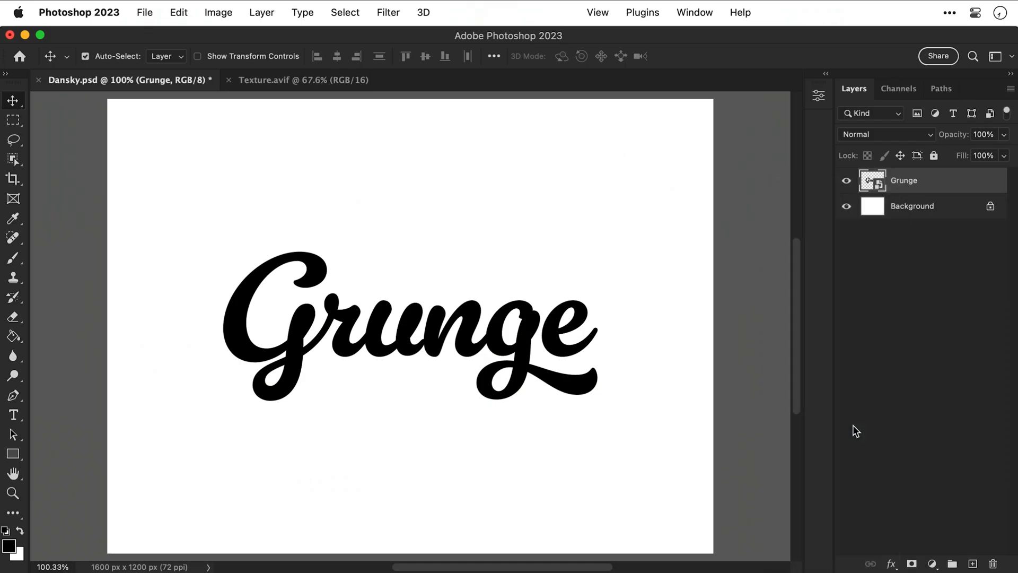
{"action": "left_click", "coordinate": [388, 12]}
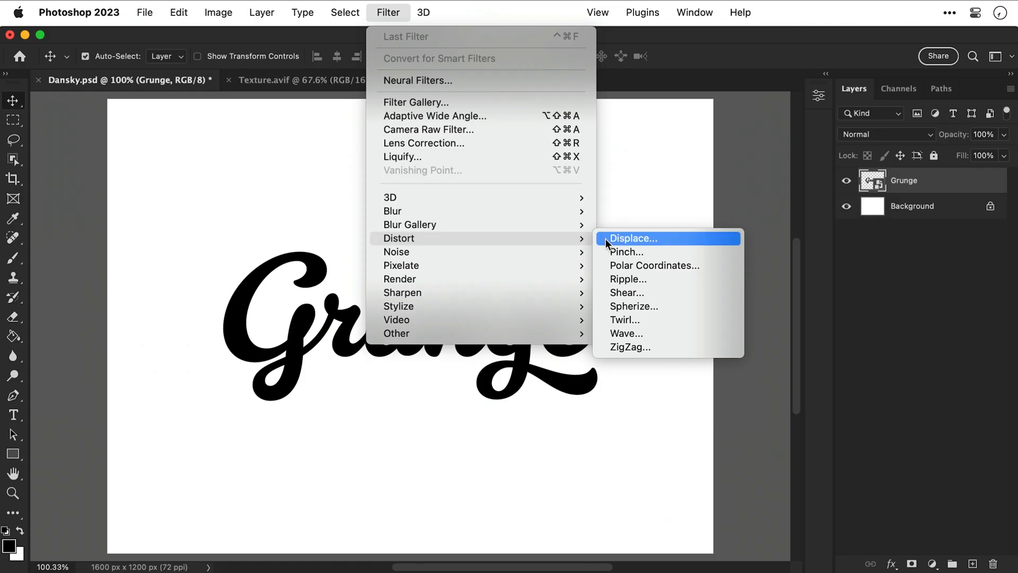
- Apply Displace at horizontal 10, vertical 25 using Displace.psd from the Tutorial folder
{"action": "left_click", "coordinate": [632, 238]}
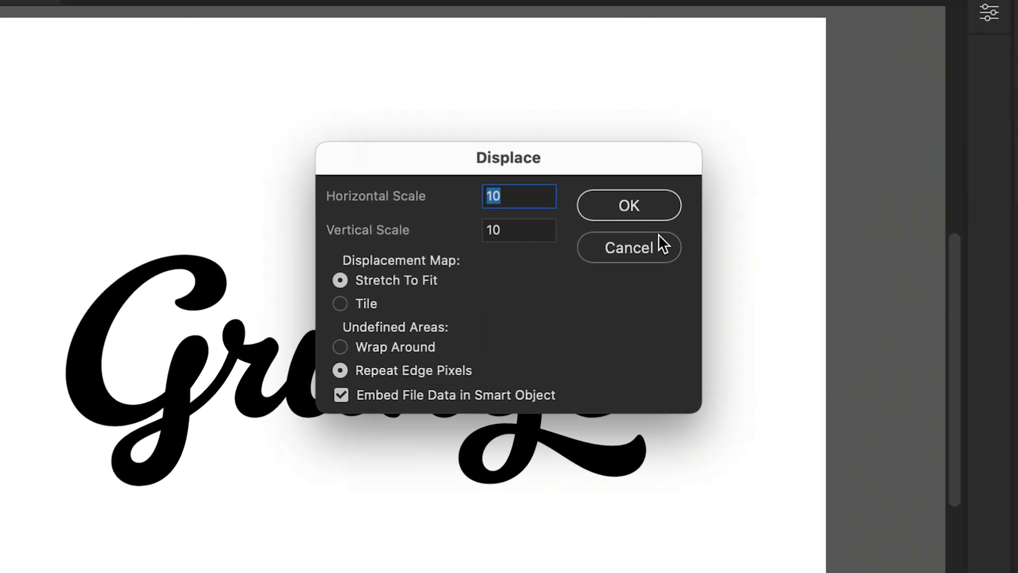
{"action": "type", "text": "100"}
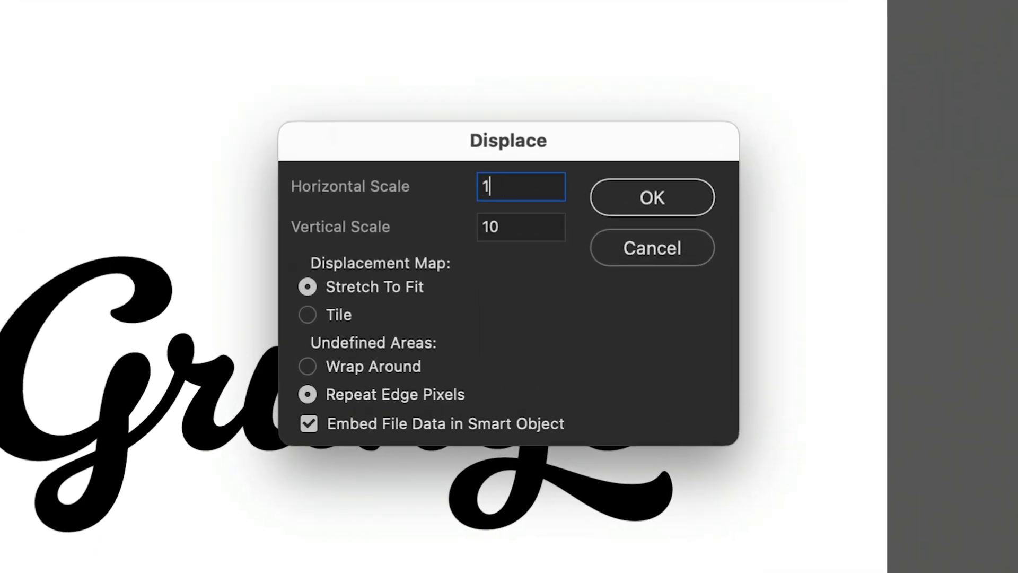
{"action": "type", "text": "25"}
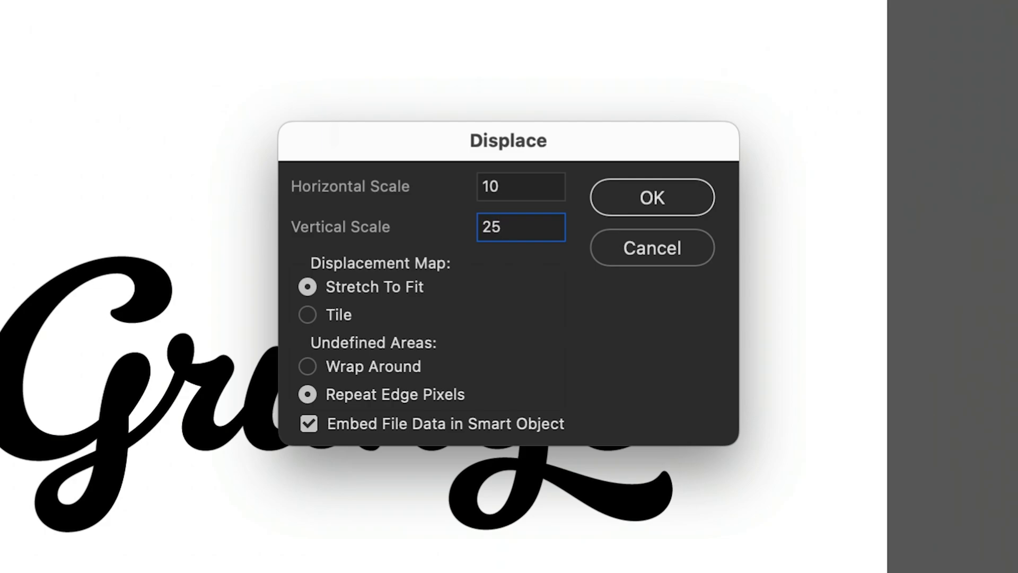
{"action": "left_click", "coordinate": [650, 197]}
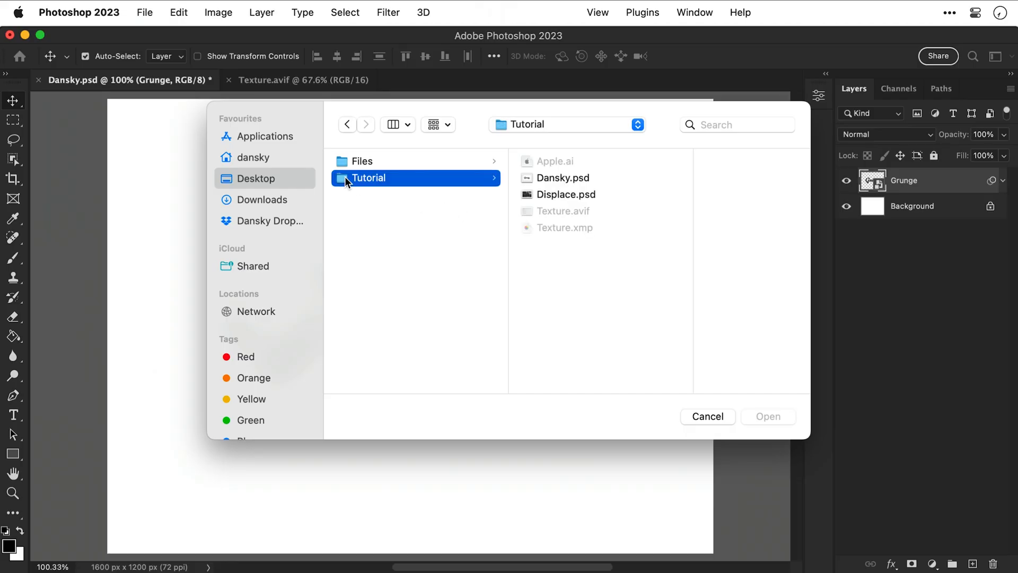
{"action": "left_click", "coordinate": [565, 194]}
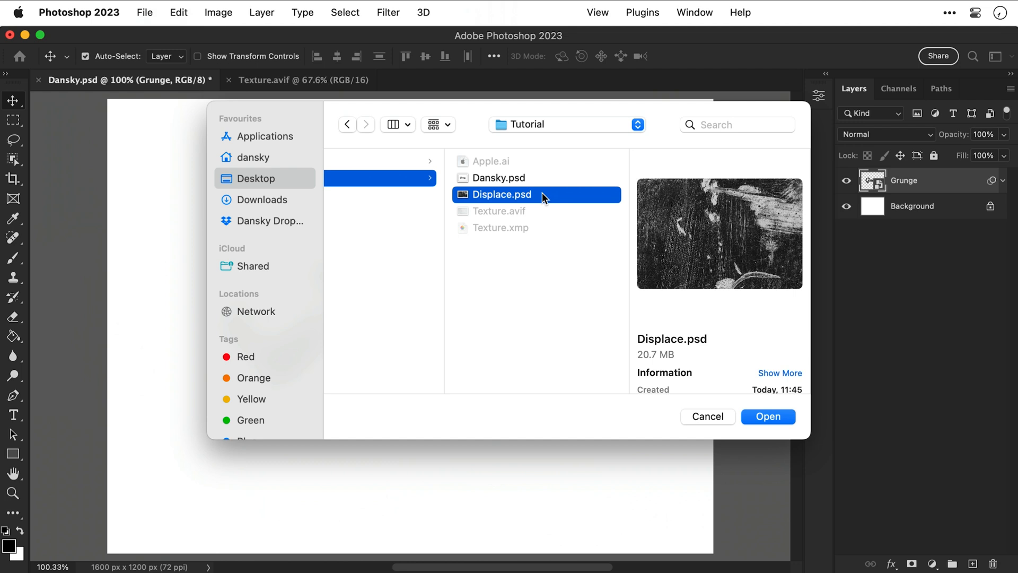
{"action": "left_click", "coordinate": [768, 416]}
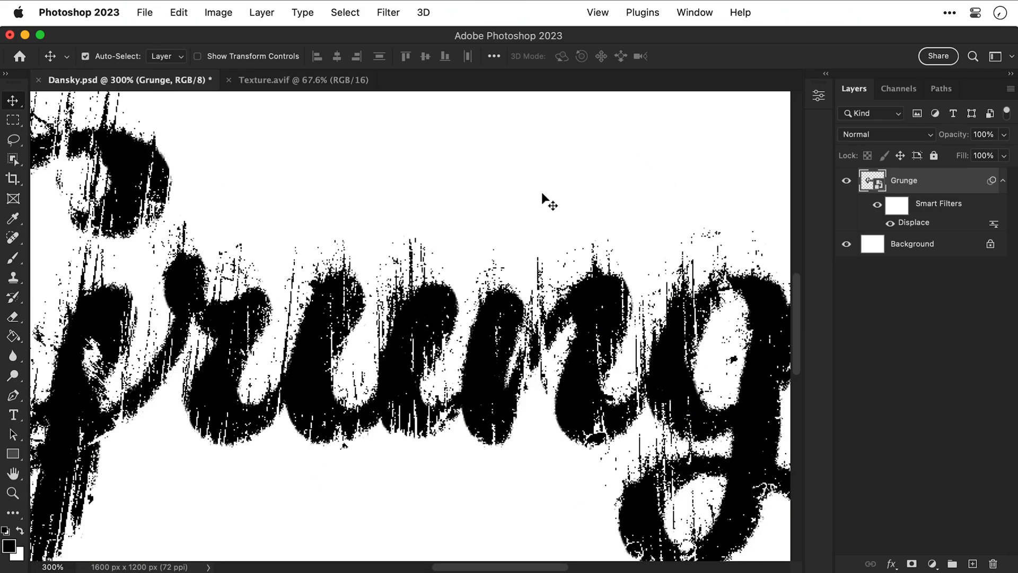
{"action": "mouse_move", "coordinate": [388, 19]}
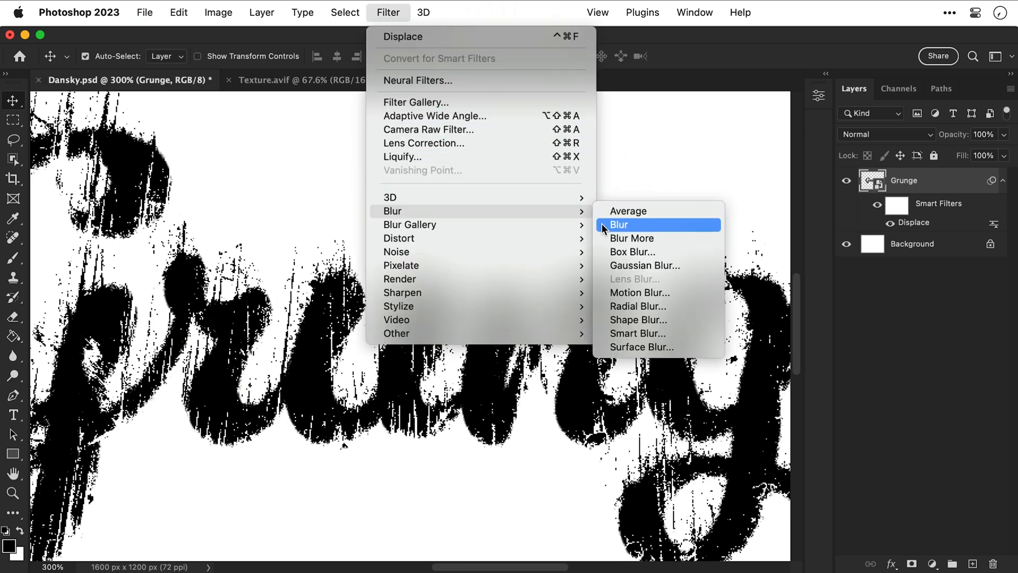
- Add a basic Blur, then Add Noise with a high uniform monochromatic amount
{"action": "left_click", "coordinate": [618, 223]}
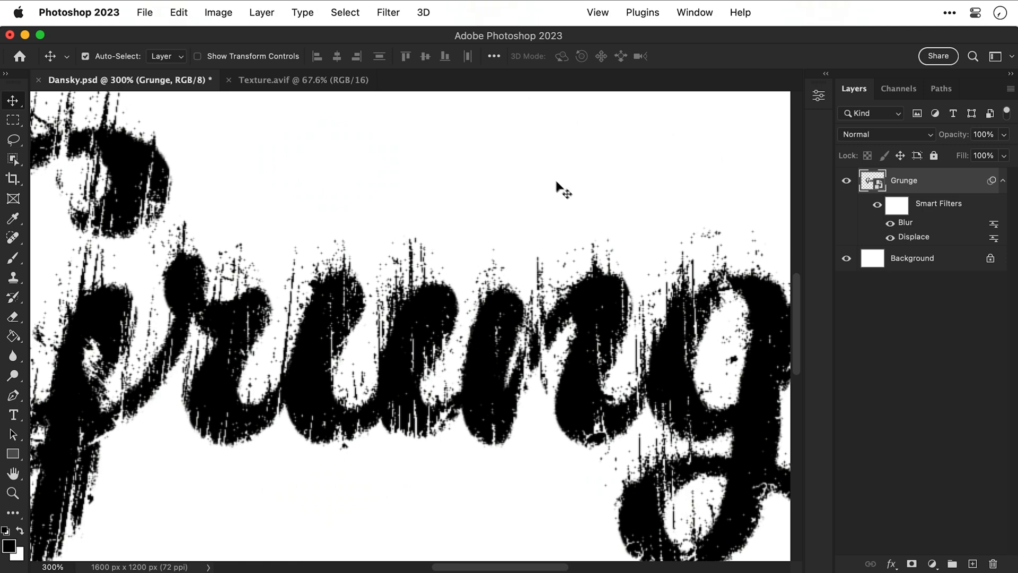
{"action": "left_click", "coordinate": [388, 13]}
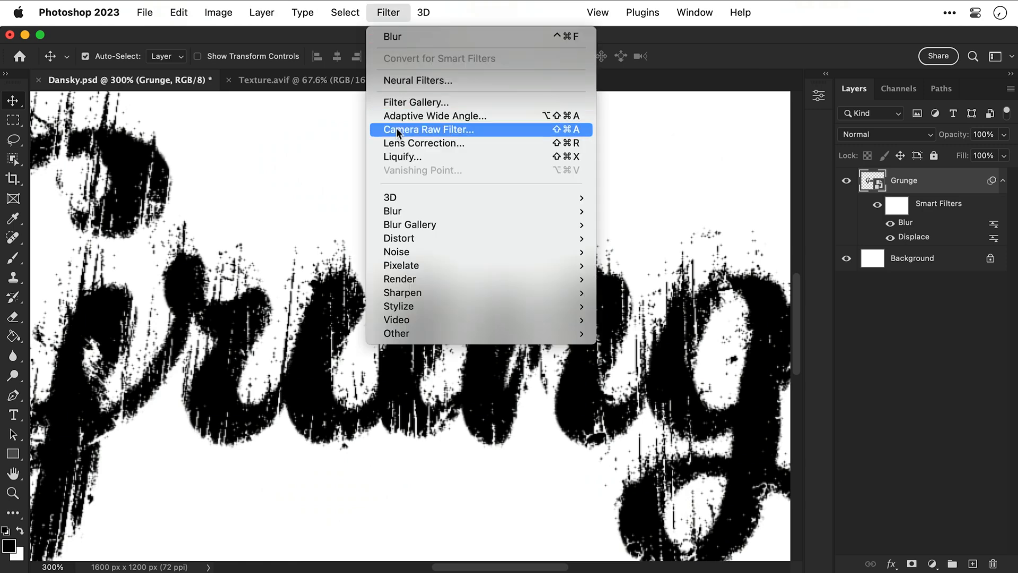
{"action": "mouse_move", "coordinate": [395, 252]}
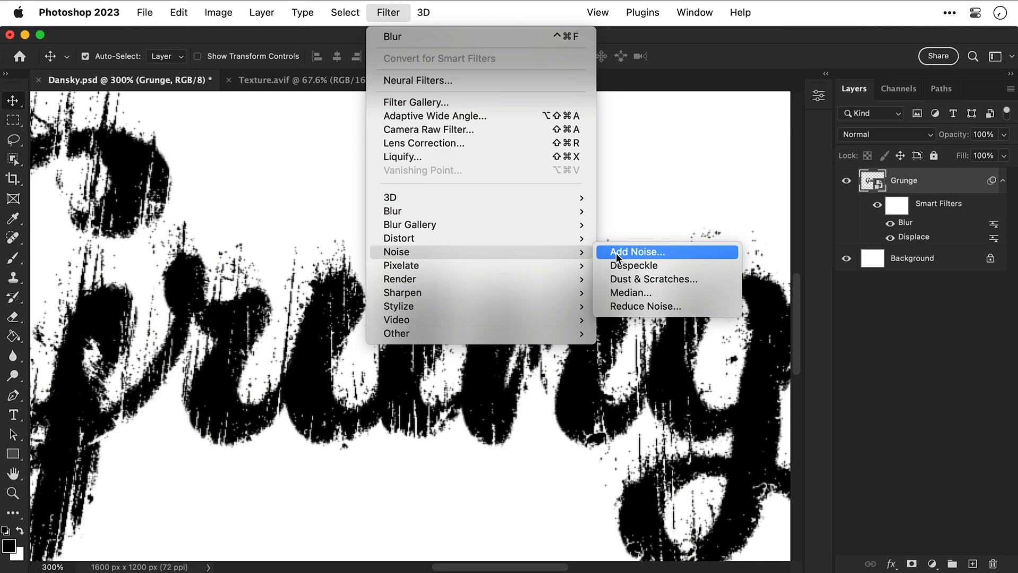
{"action": "left_click", "coordinate": [636, 252]}
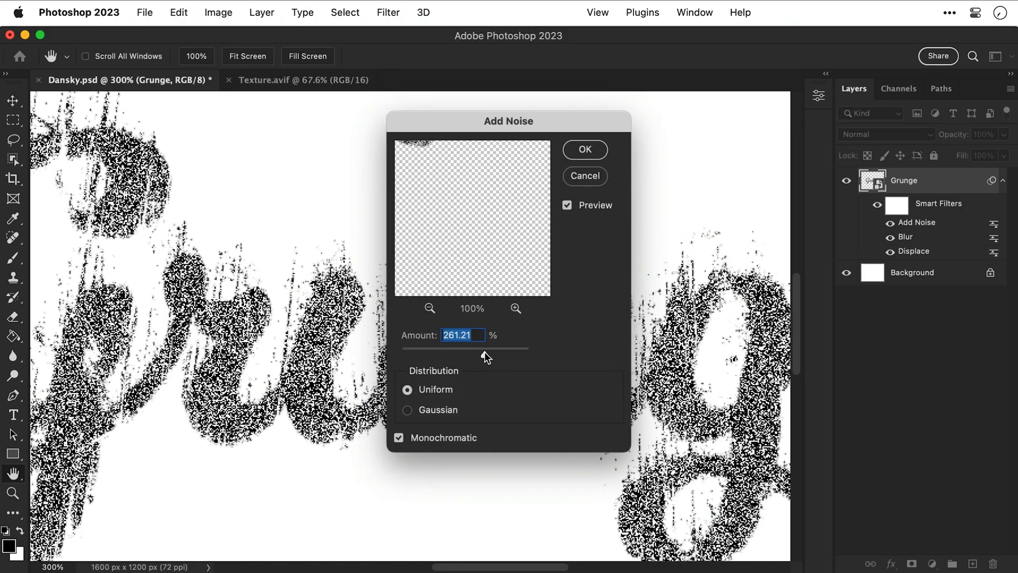
{"action": "left_click_drag", "start_coordinate": [468, 348], "coordinate": [404, 347]}
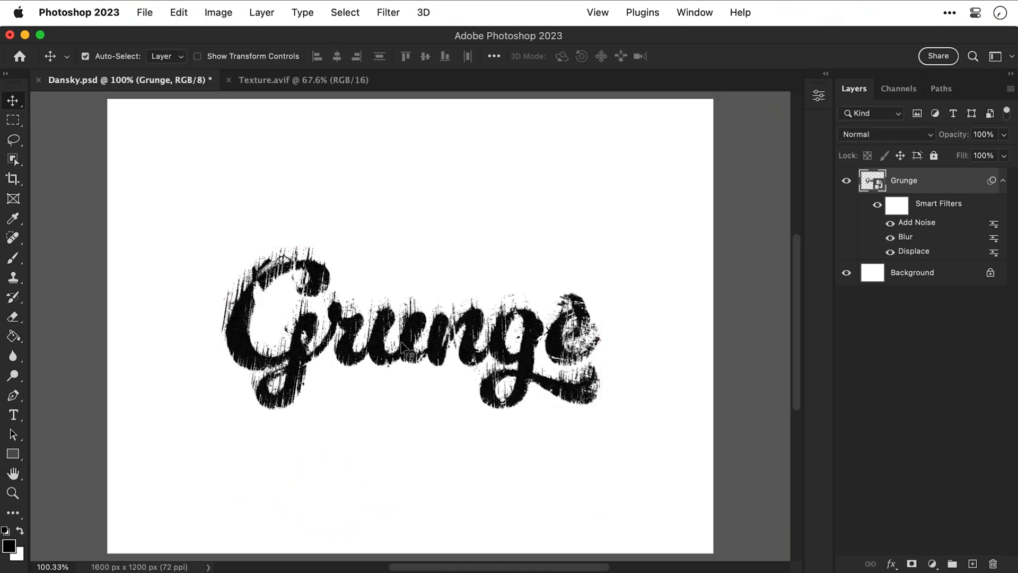
- Paste the Texture.avif concrete image into Dansky.psd and scale it over the letters
{"action": "left_click", "coordinate": [304, 80]}
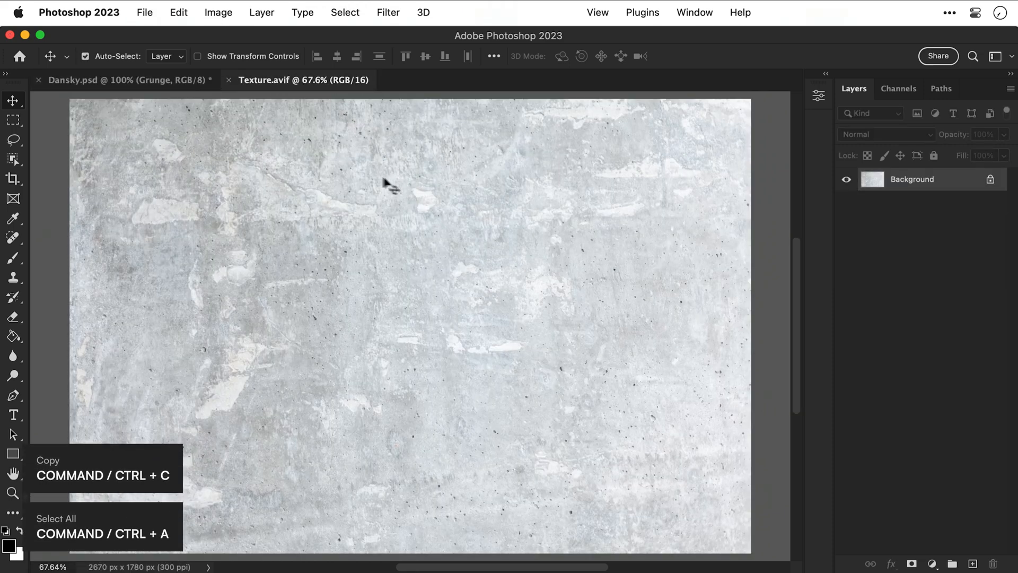
{"action": "left_click", "coordinate": [126, 79]}
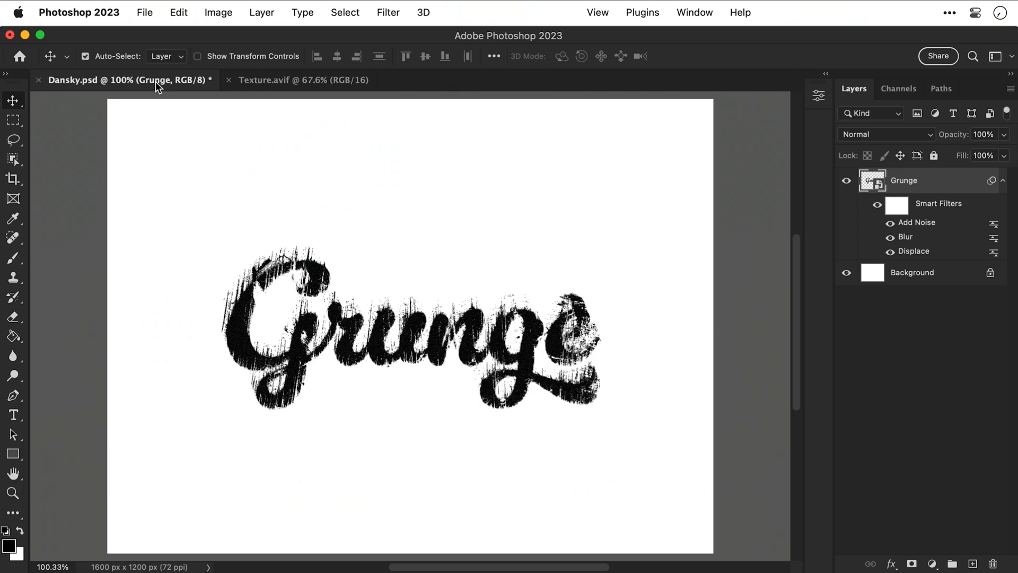
{"action": "key", "text": "cmd+v"}
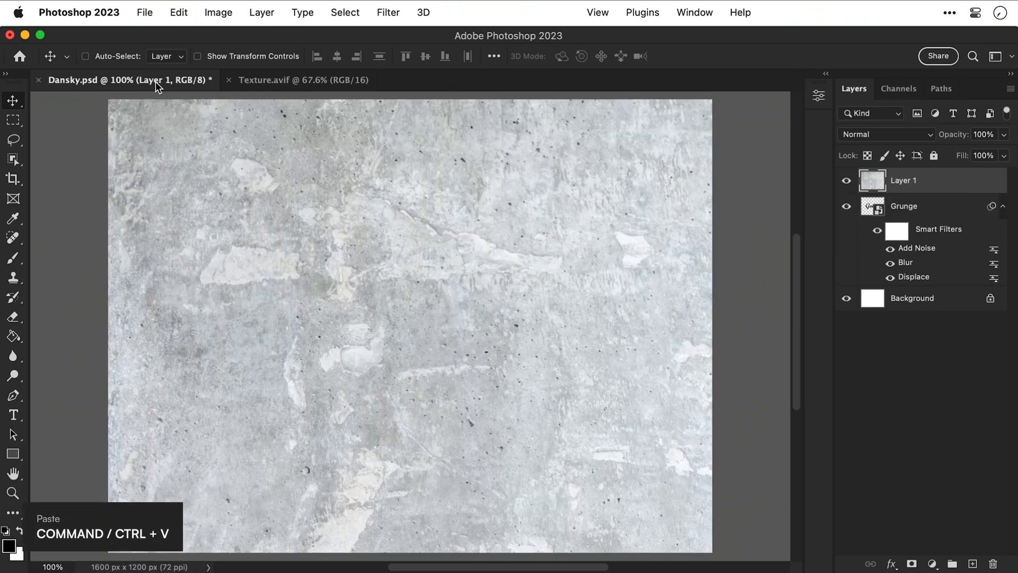
{"action": "key", "text": "cmd+t"}
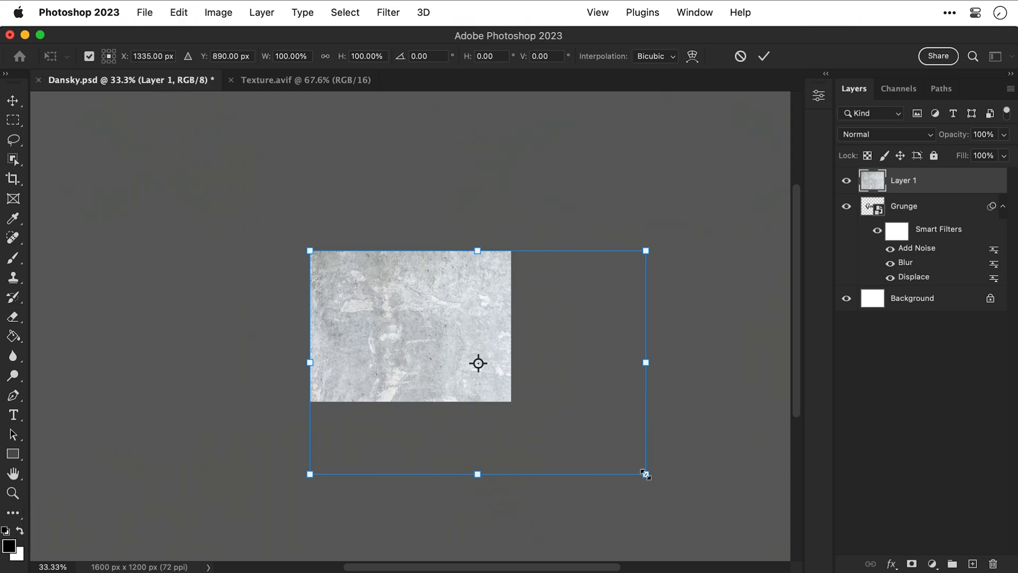
{"action": "left_click_drag", "start_coordinate": [645, 474], "coordinate": [541, 403]}
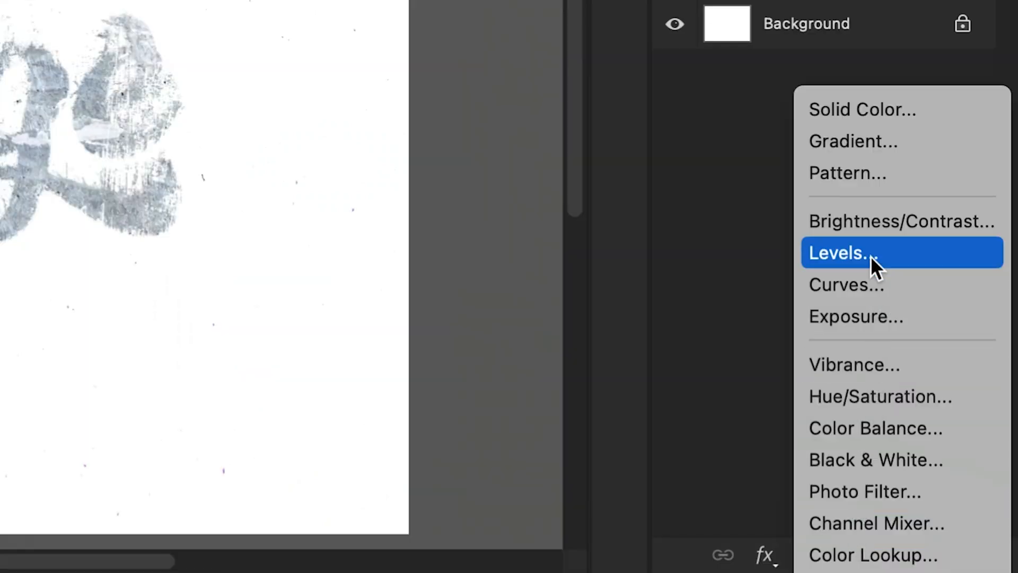
- Add a Levels adjustment layer and raise its midtones to about 1.83
{"action": "left_click", "coordinate": [837, 253]}
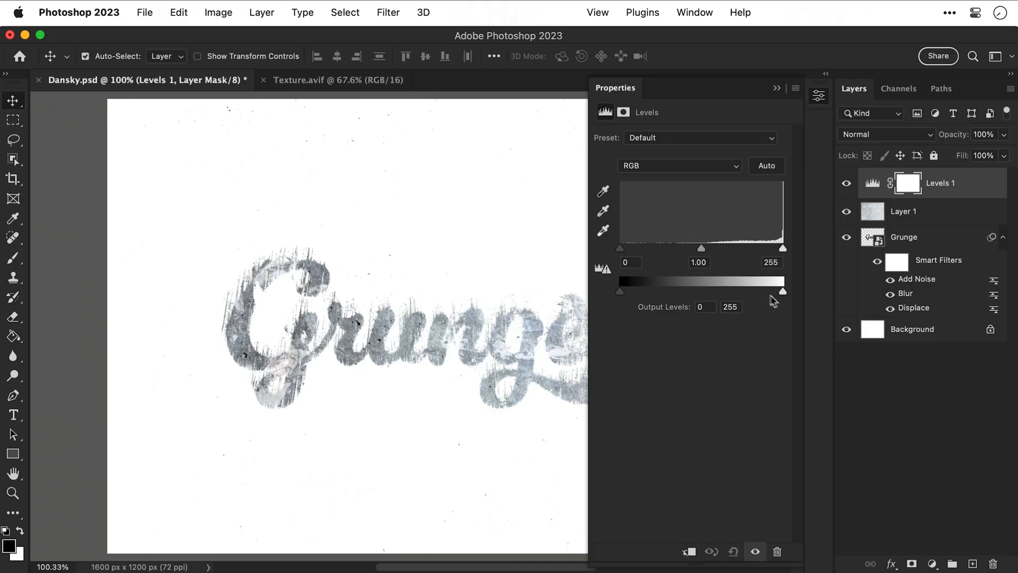
{"action": "left_click_drag", "start_coordinate": [700, 248], "coordinate": [666, 248]}
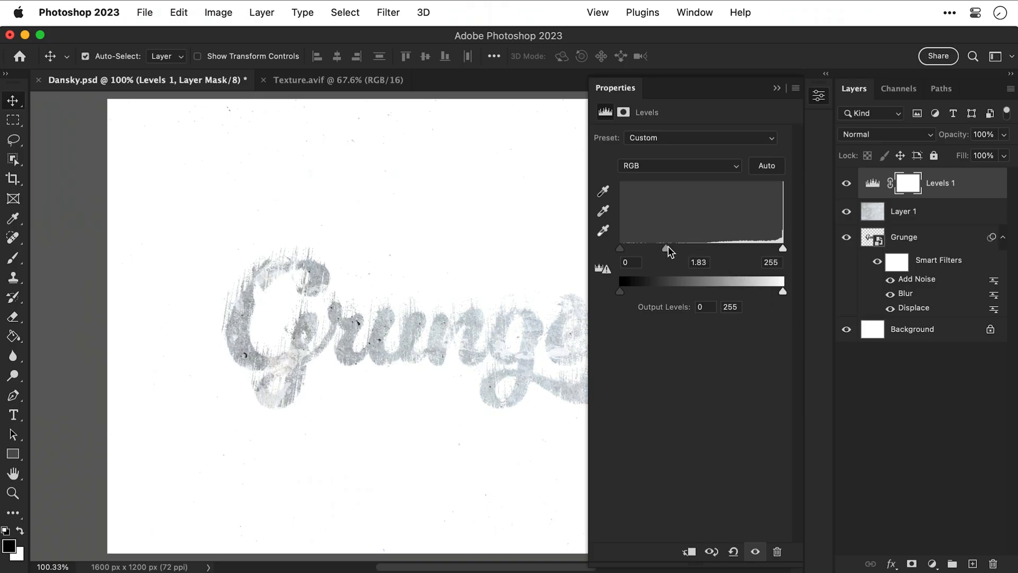
- Set Levels midtones to 0.48, then reopen and confirm the Displace smart filter
{"action": "left_click_drag", "start_coordinate": [666, 248], "coordinate": [737, 248]}
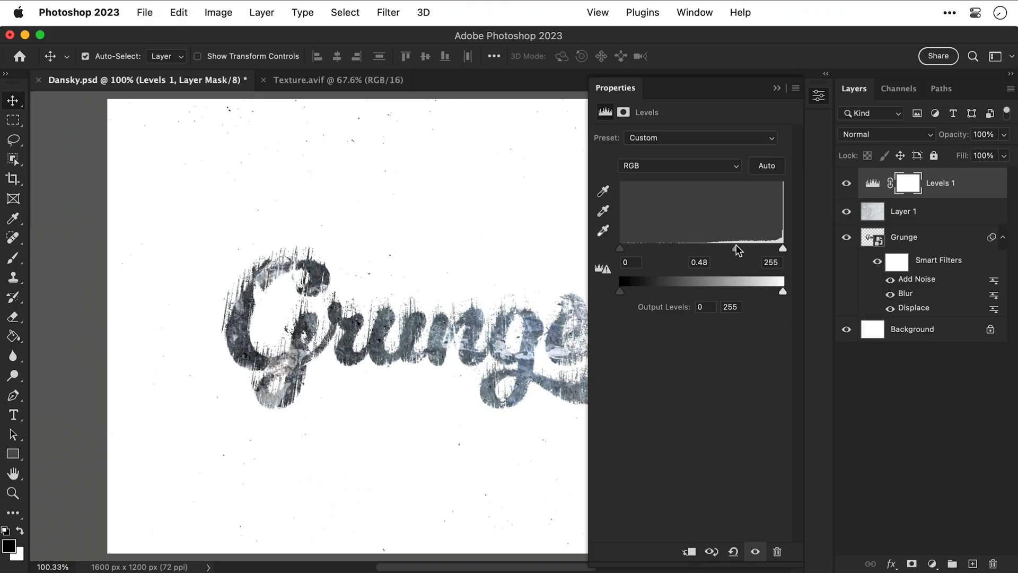
{"action": "left_click", "coordinate": [818, 95]}
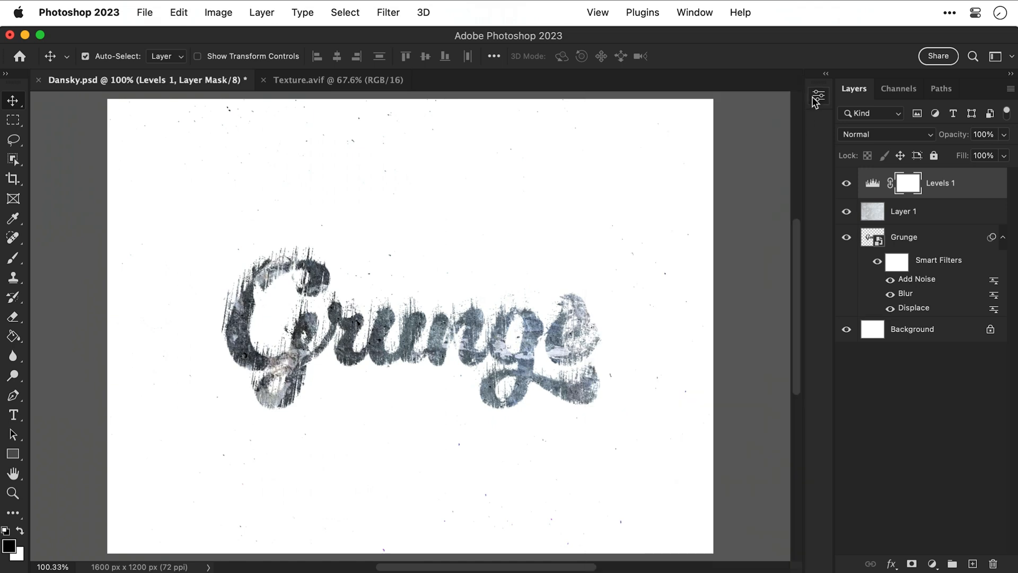
{"action": "double_click", "coordinate": [913, 308]}
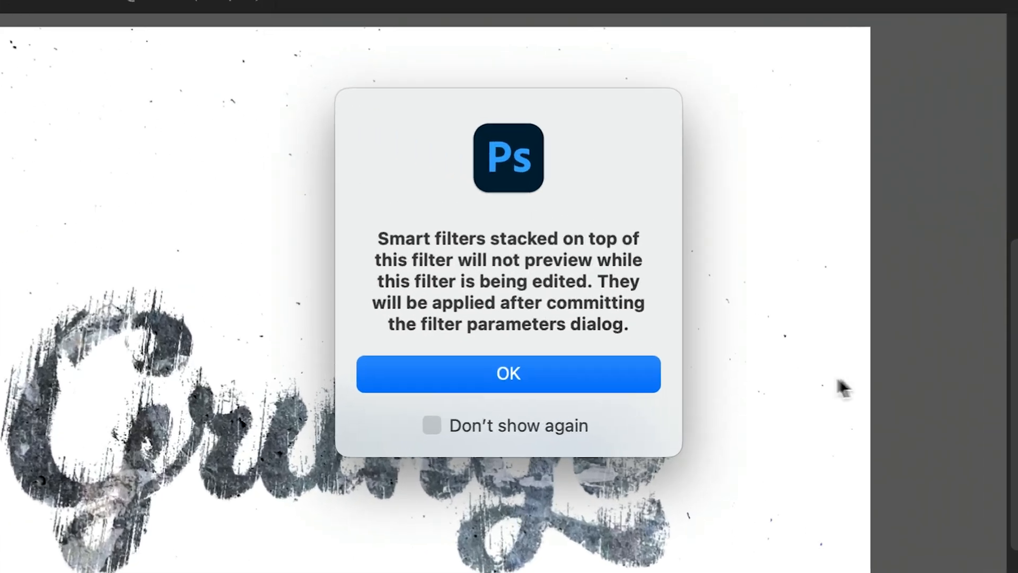
{"action": "left_click", "coordinate": [508, 373]}
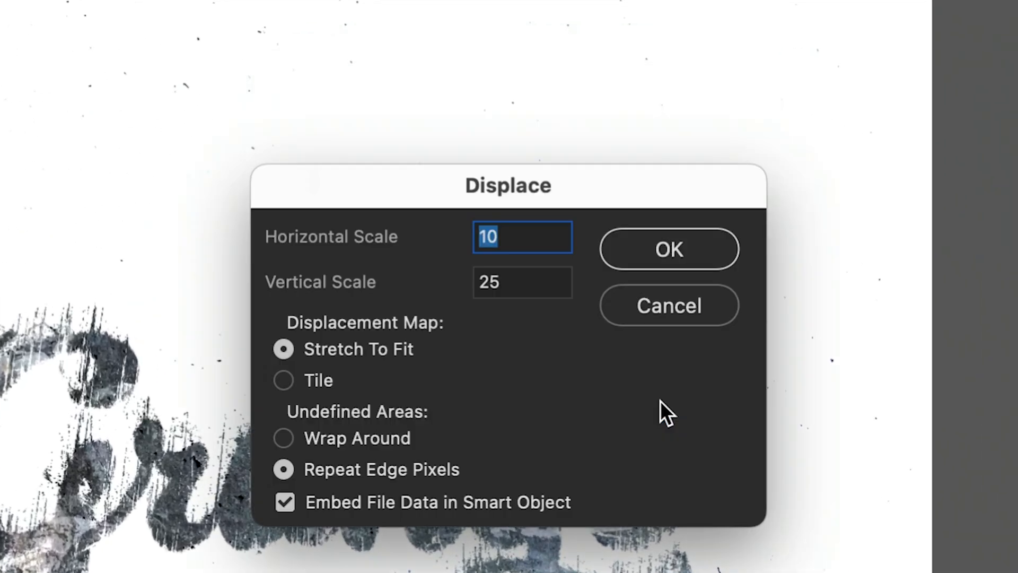
{"action": "left_click", "coordinate": [668, 248]}
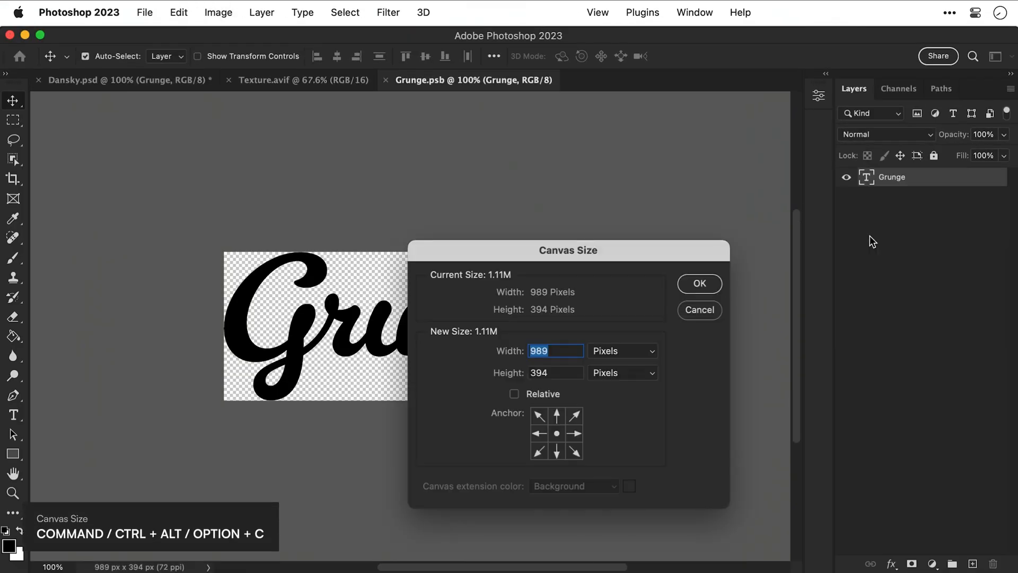
- Set the smart object canvas to 2000 × 1000 px, then copy the apple logo in Illustrator
{"action": "type", "text": "1000"}
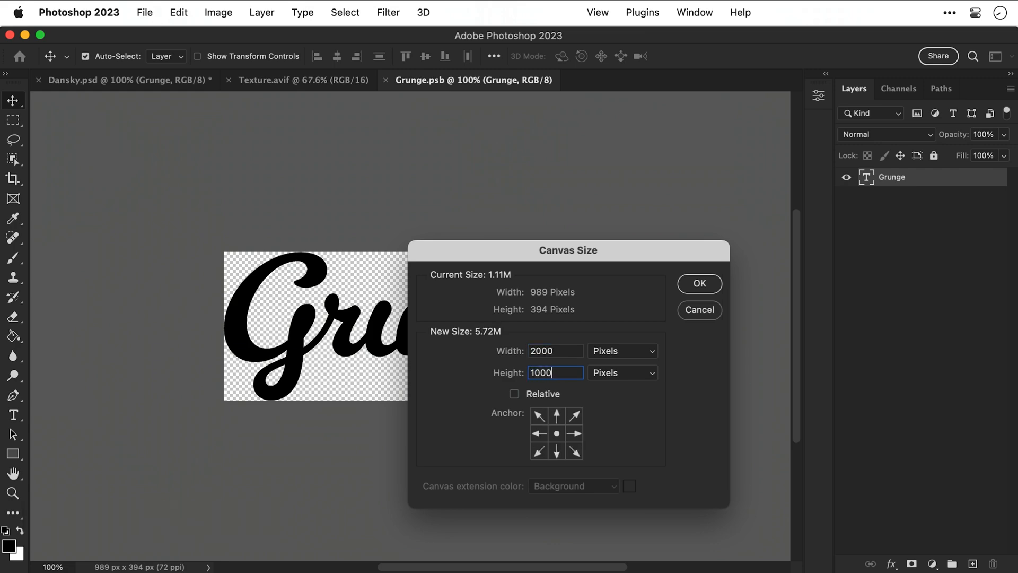
{"action": "left_click", "coordinate": [699, 284]}
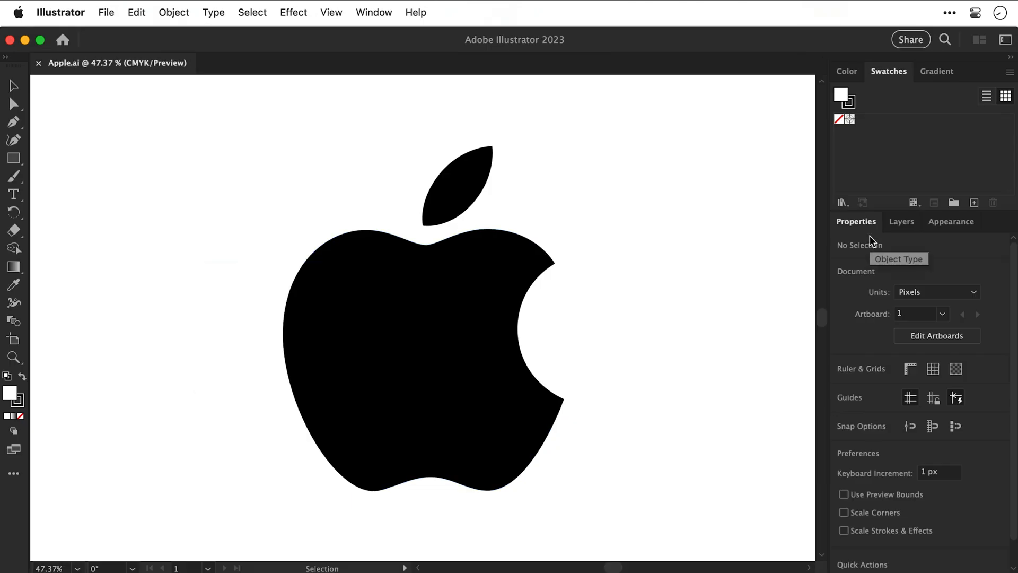
{"action": "left_click", "coordinate": [422, 318]}
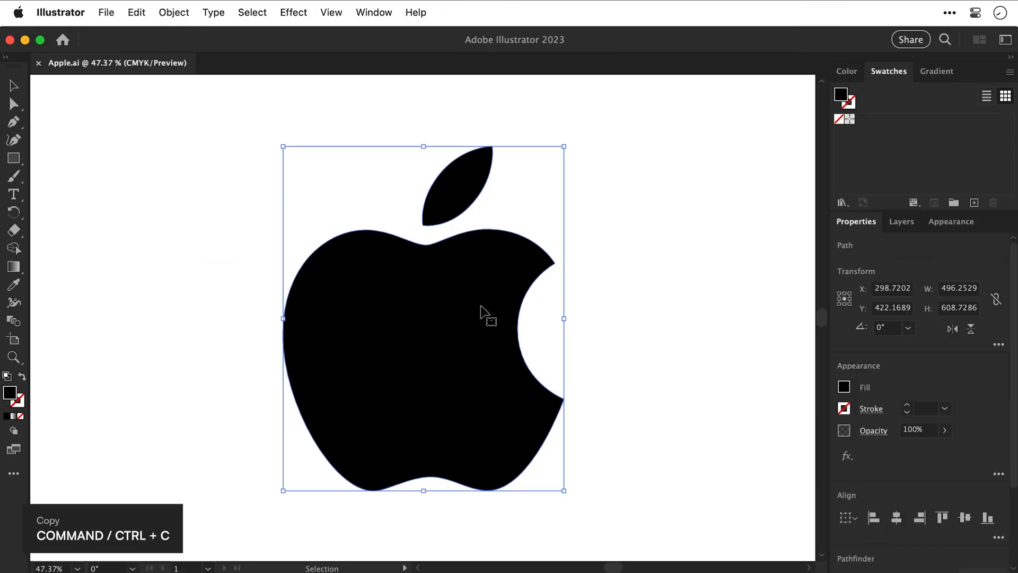
{"action": "left_click", "coordinate": [13, 104]}
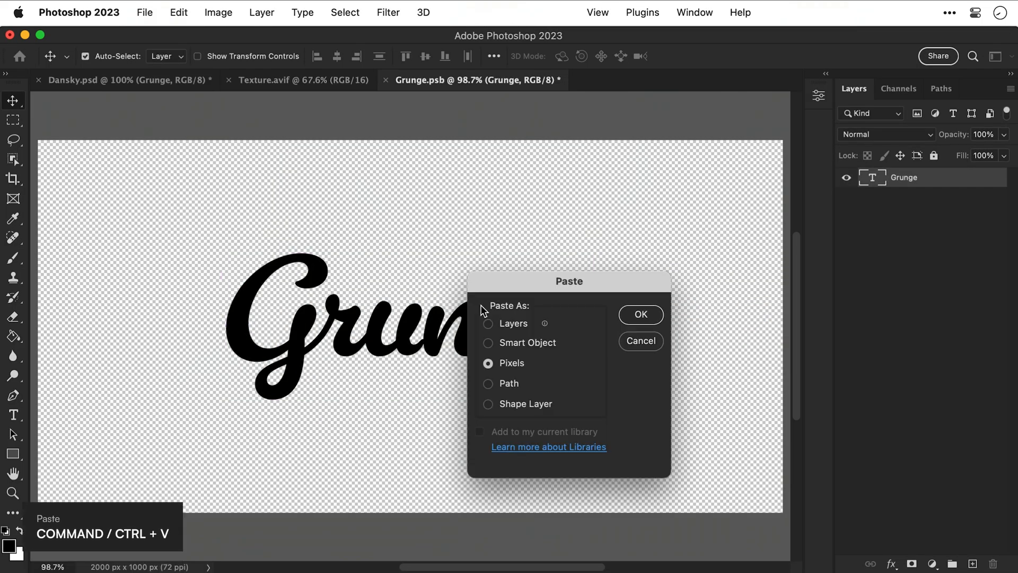
- Paste the apple logo as a smart object and hide the Grunge type layer
{"action": "left_click", "coordinate": [487, 342]}
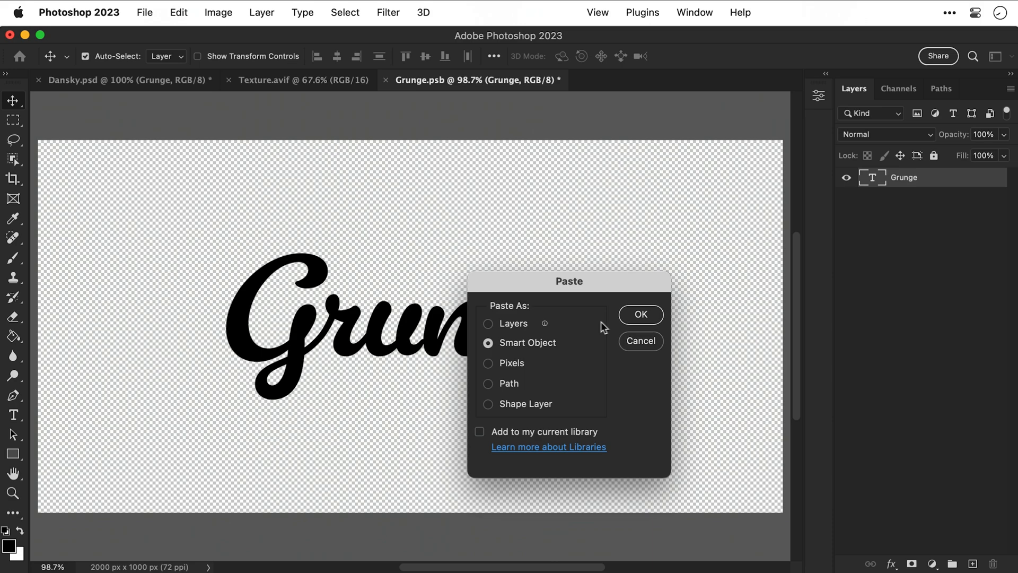
{"action": "left_click", "coordinate": [639, 314]}
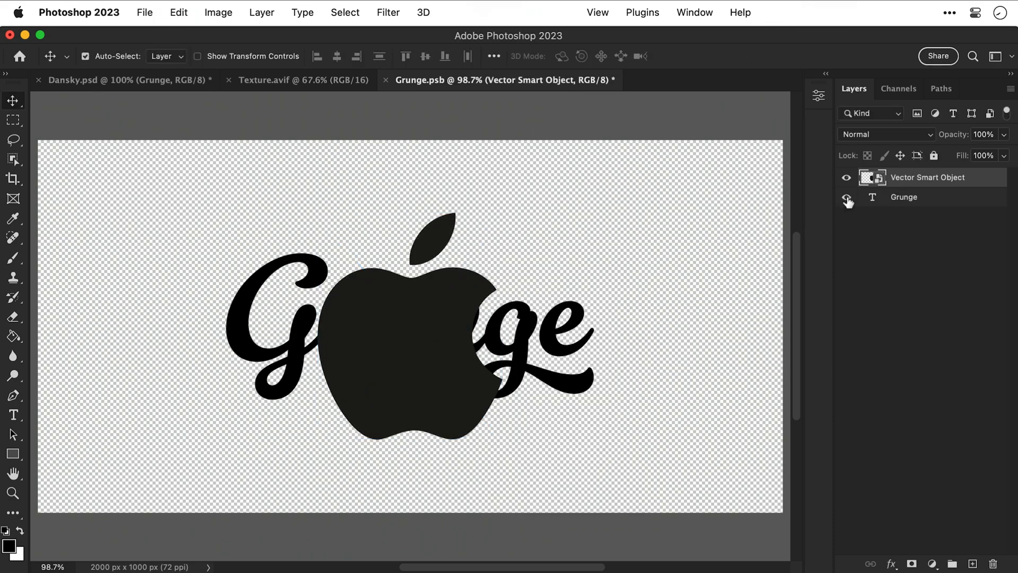
{"action": "left_click", "coordinate": [846, 198]}
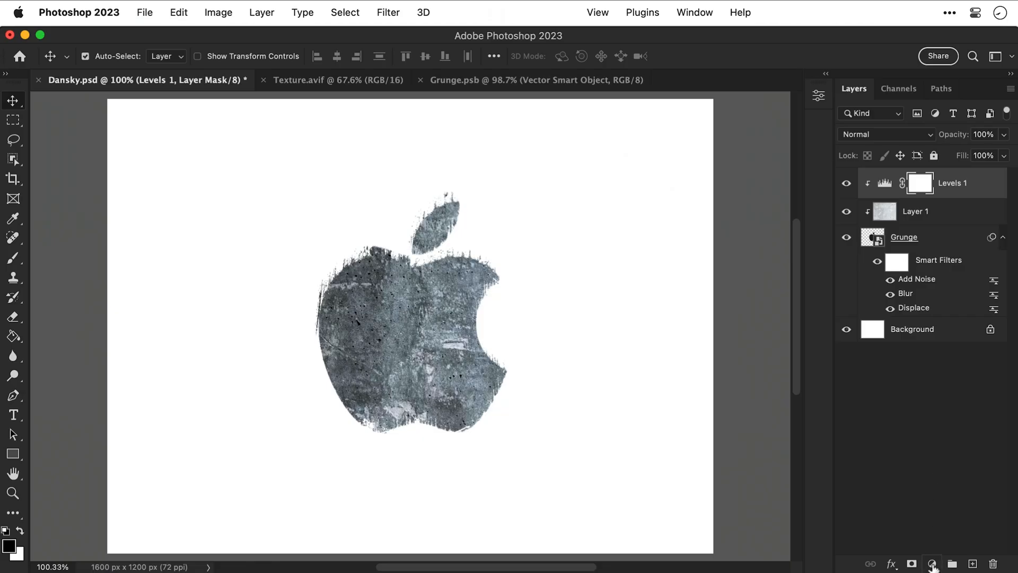
- Add a Gradient Map adjustment layer, turning the textured apple black and white
{"action": "left_click", "coordinate": [931, 563]}
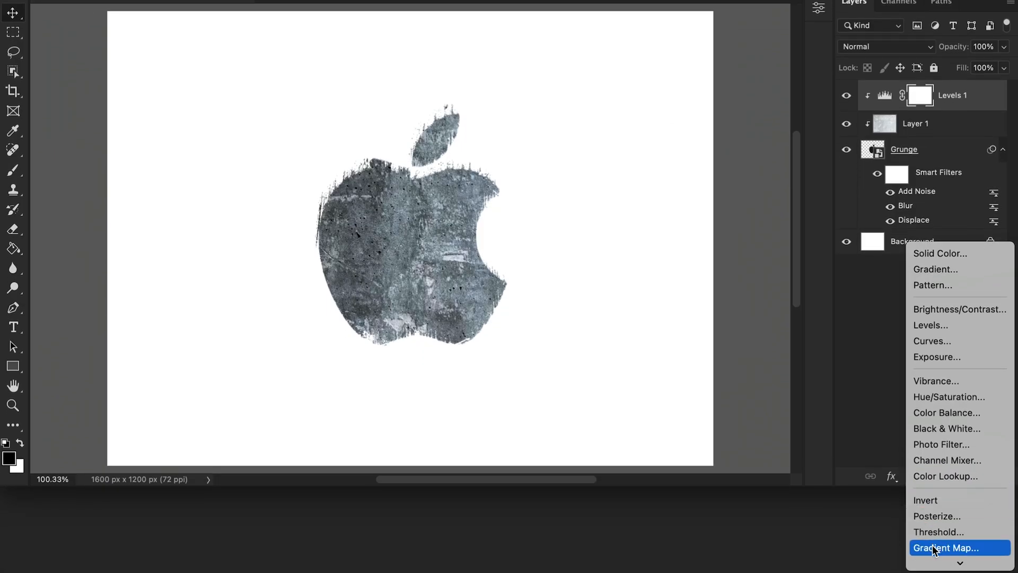
{"action": "left_click", "coordinate": [948, 547]}
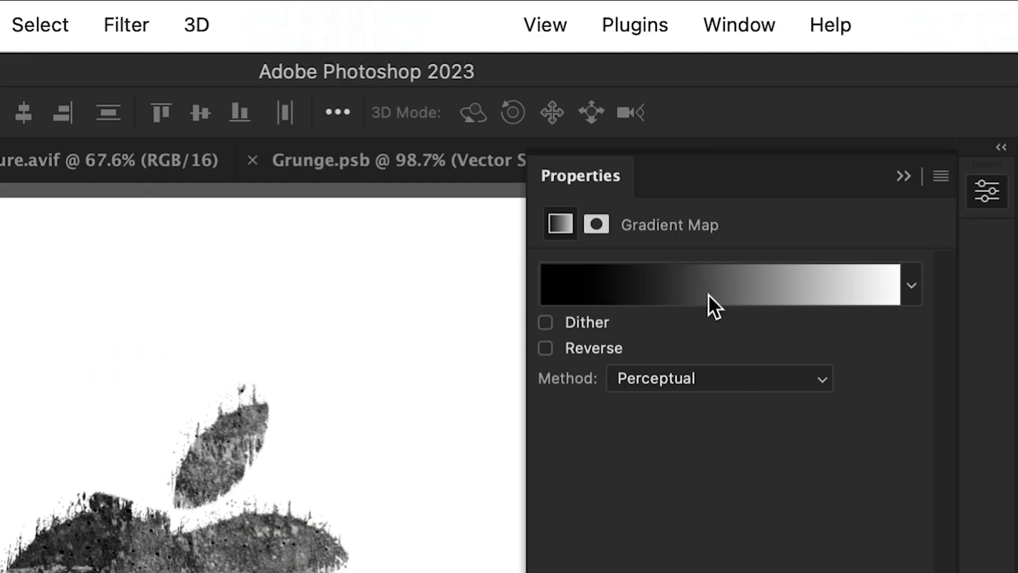
- Browse the Purples gradient presets, previewing Purple_10 and Purple_20 on the apple
{"action": "left_click", "coordinate": [728, 284]}
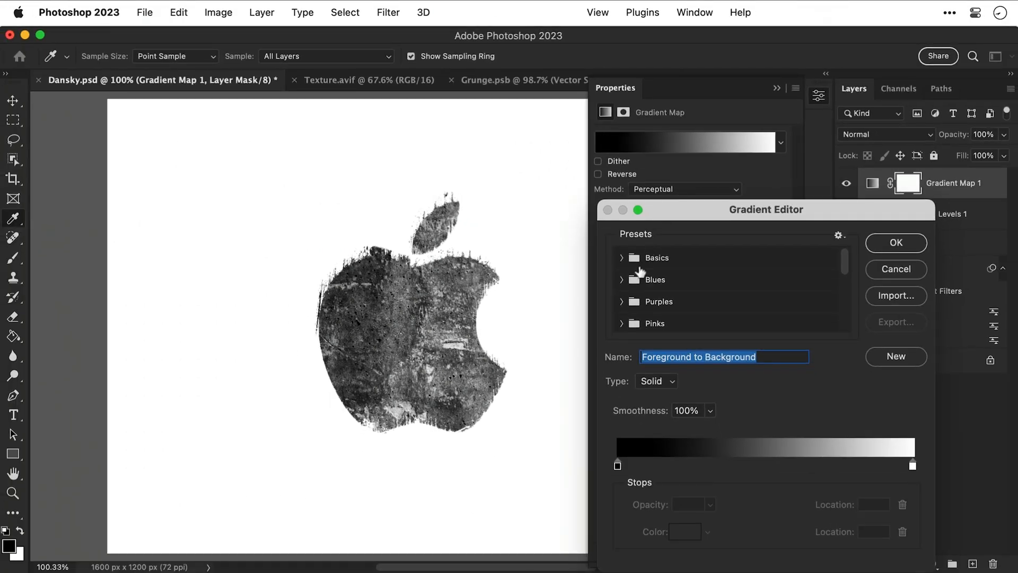
{"action": "left_click", "coordinate": [630, 301]}
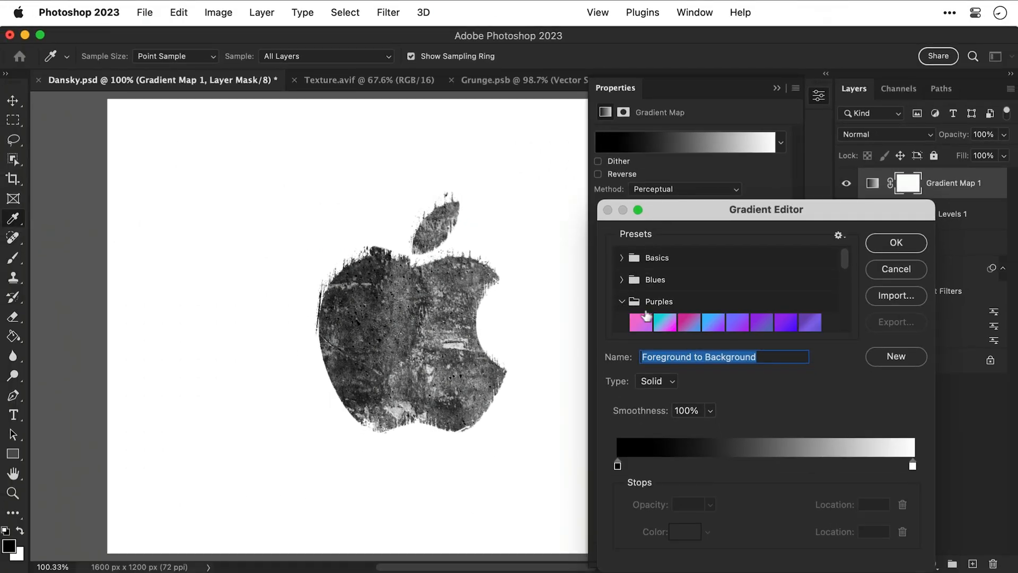
{"action": "scroll", "scroll_direction": "down", "scroll_amount": 3}
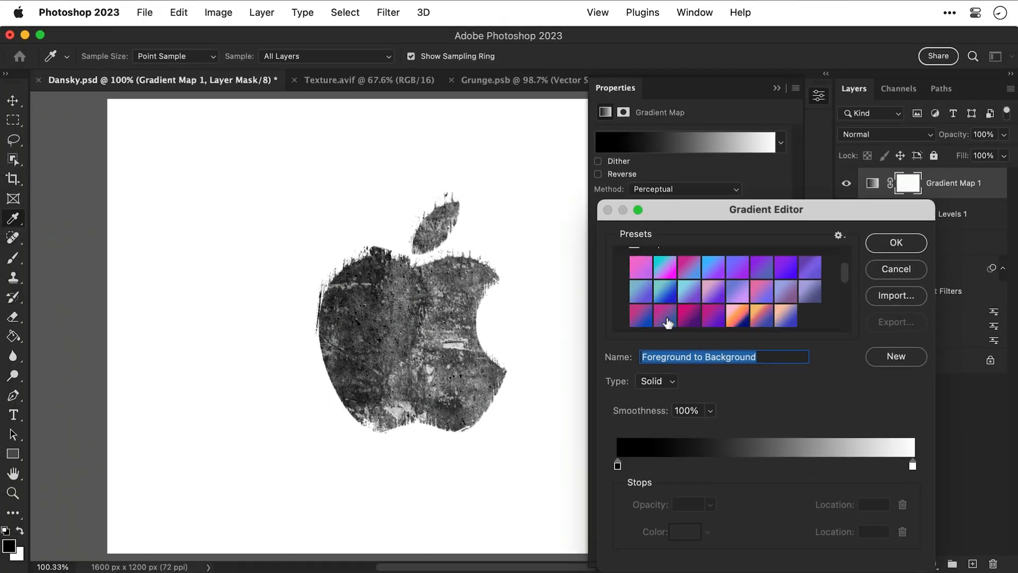
{"action": "left_click", "coordinate": [664, 293]}
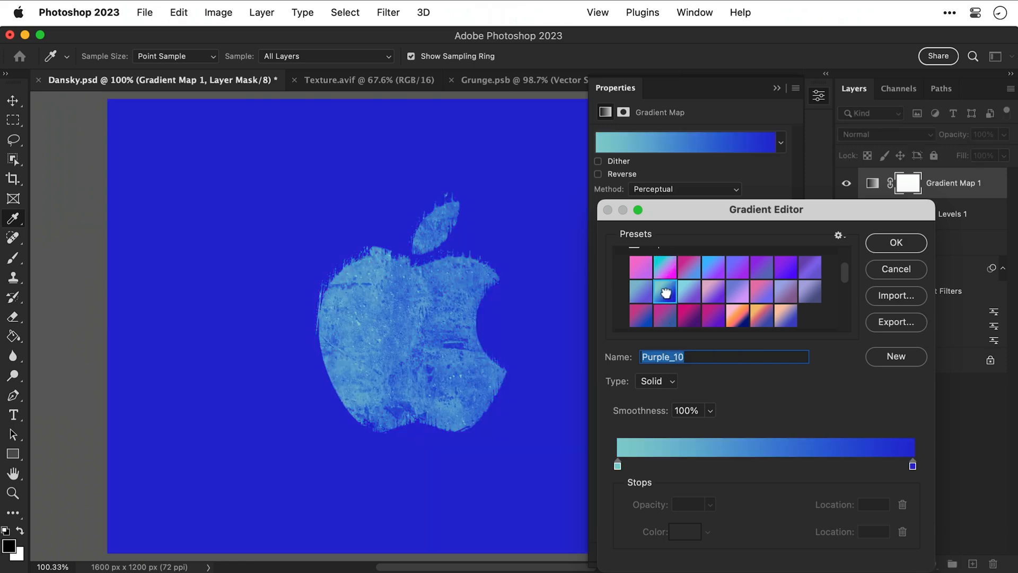
{"action": "left_click", "coordinate": [712, 315]}
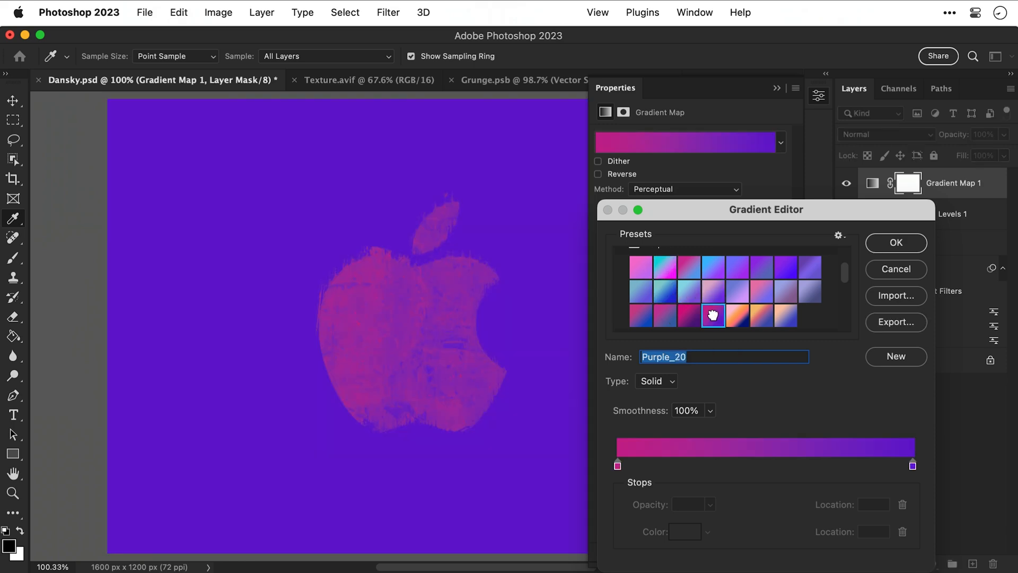
- Apply the pink-orange-navy preset to the Gradient Map and close its settings
{"action": "left_click", "coordinate": [737, 316]}
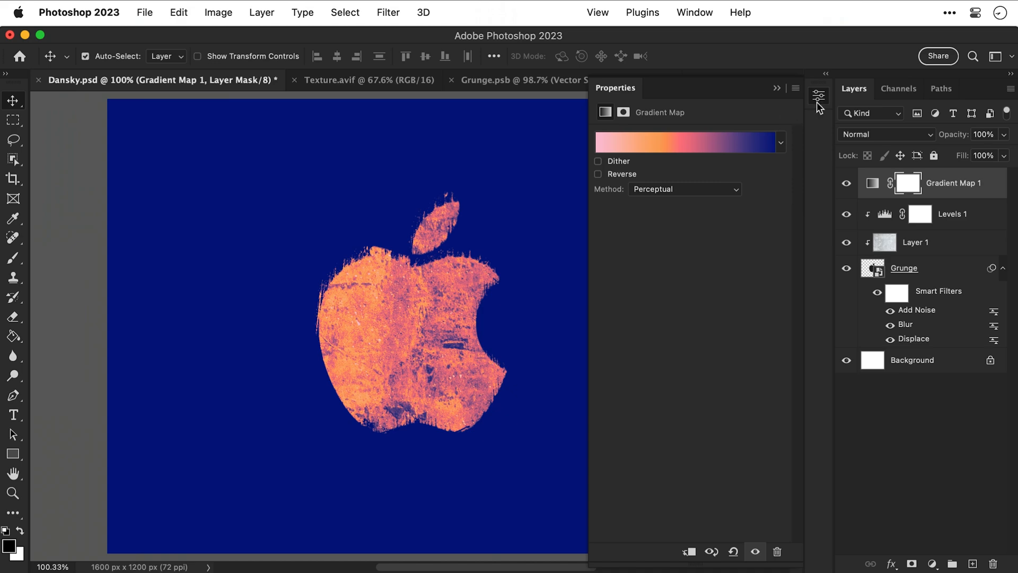
{"action": "left_click", "coordinate": [818, 95]}
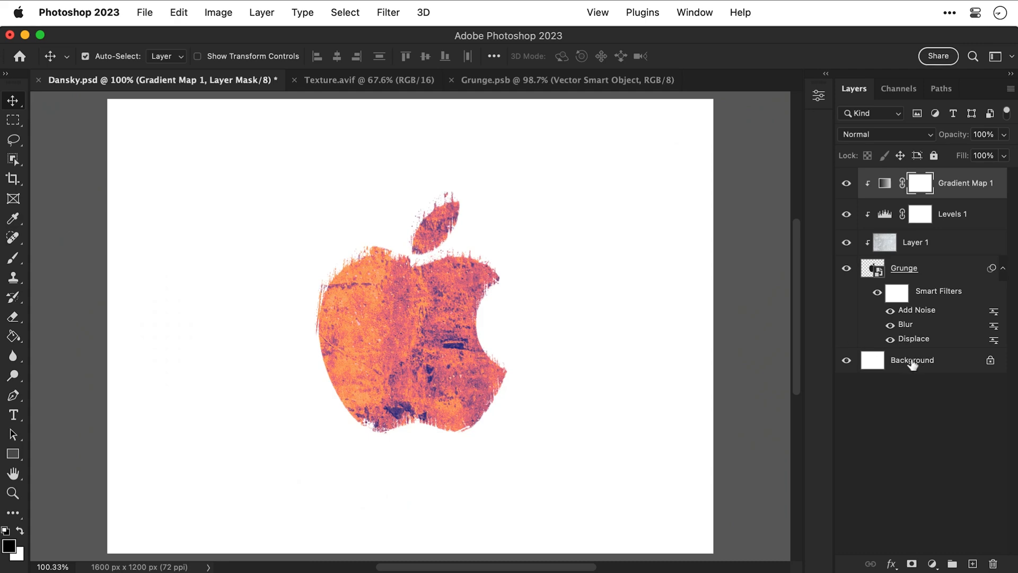
- Fade the new concrete background layer to 27% opacity
{"action": "left_click_drag", "start_coordinate": [1003, 151], "coordinate": [980, 151]}
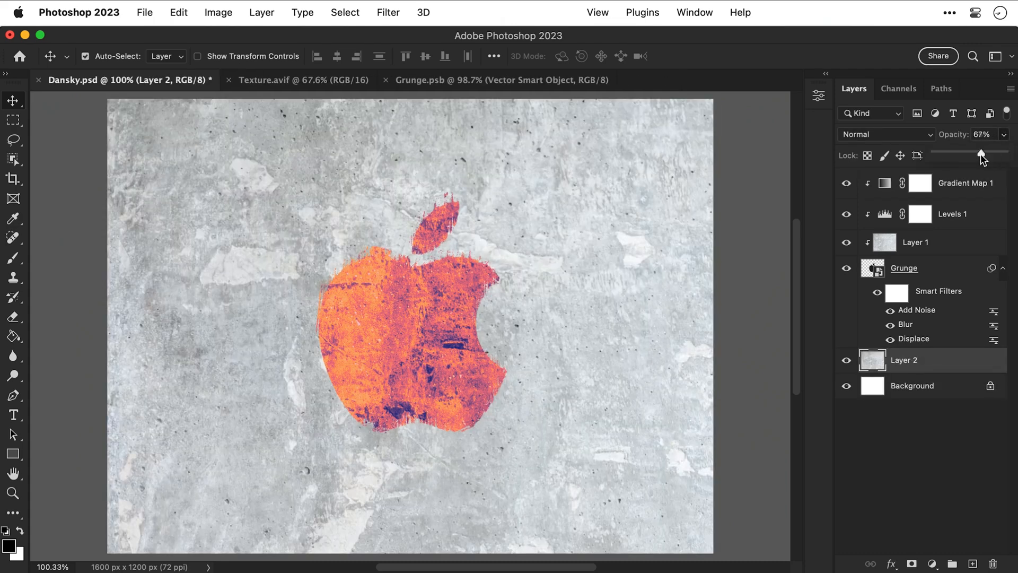
{"action": "left_click_drag", "start_coordinate": [982, 151], "coordinate": [953, 151]}
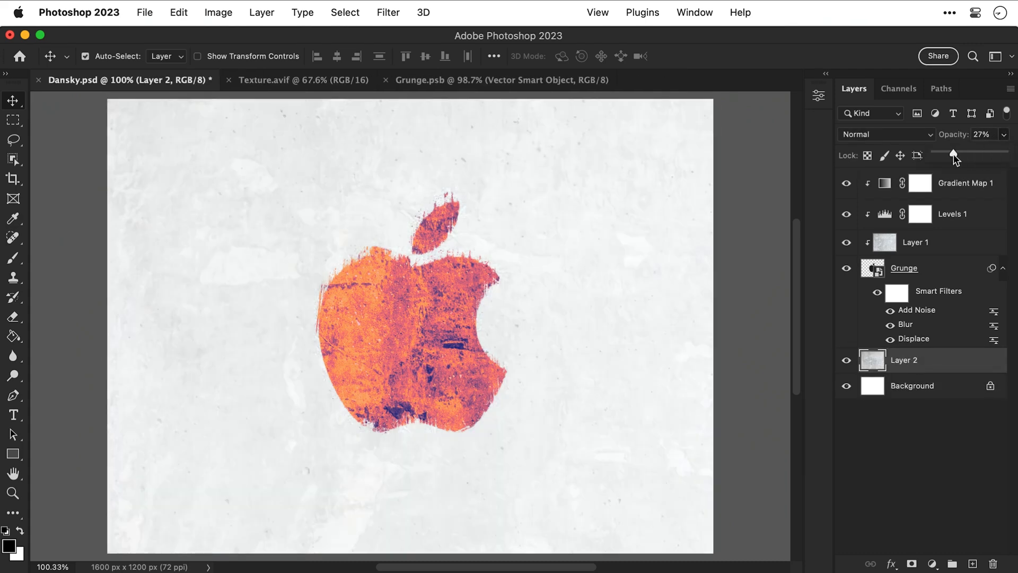
- Edit the Grunge smart object text to McFlunge and scale the lettering to 75%
{"action": "left_click", "coordinate": [499, 80]}
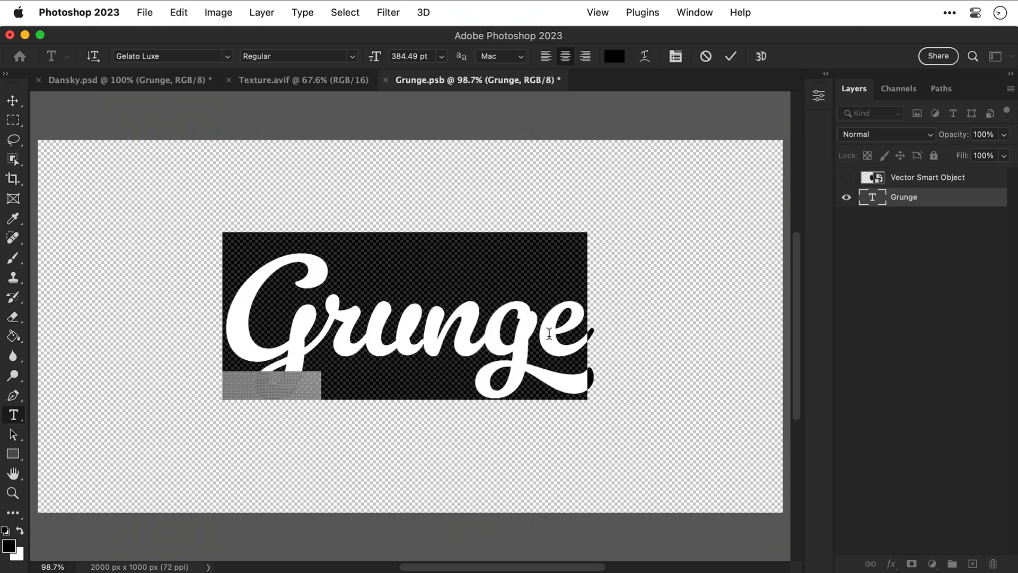
{"action": "type", "text": "McFlung"}
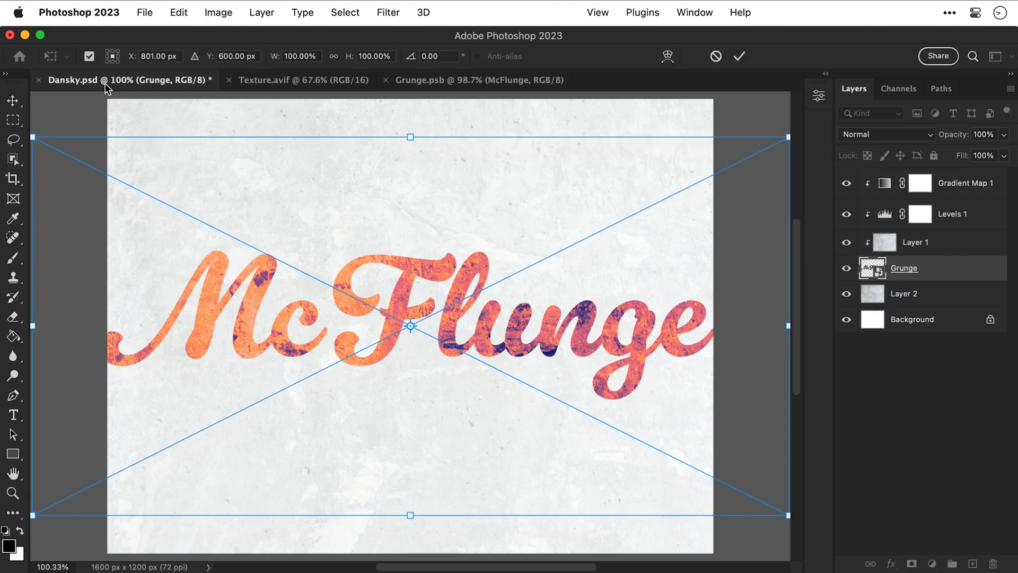
{"action": "left_click_drag", "start_coordinate": [38, 136], "coordinate": [126, 183]}
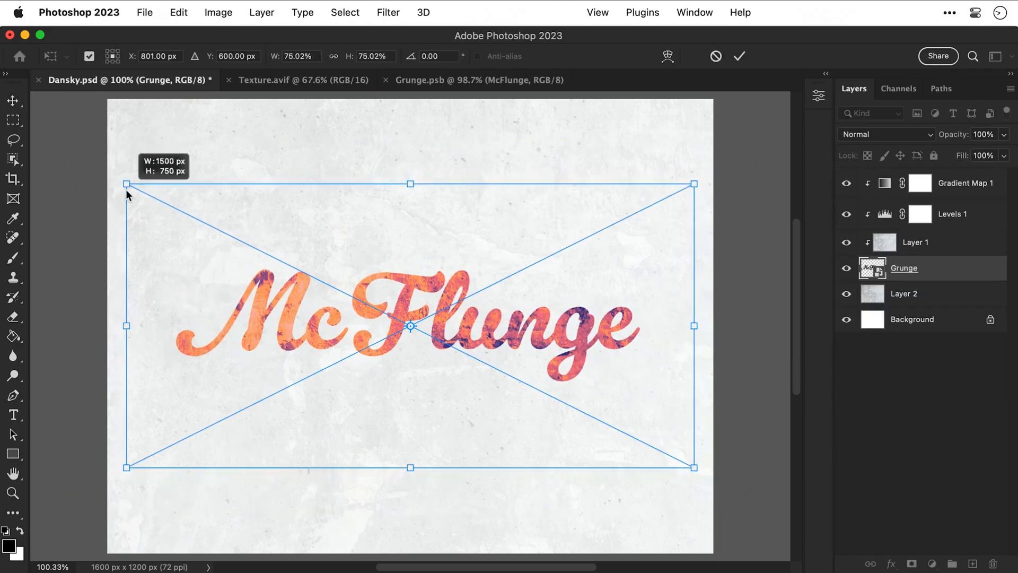